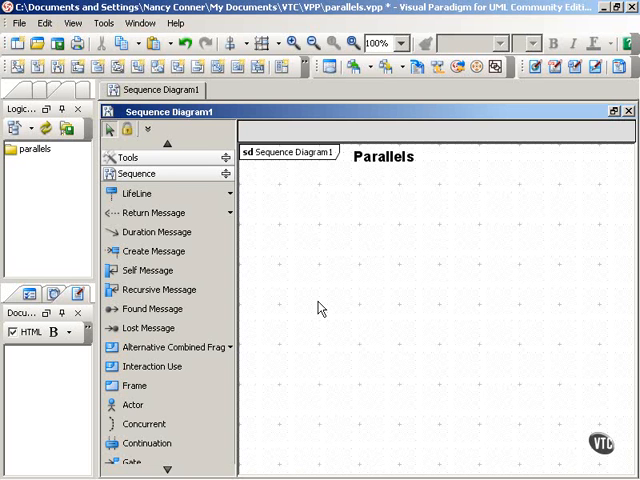
Step: Place two lifelines side by side, named Thermostat and Furnace
{"action": "left_click", "coordinate": [137, 193]}
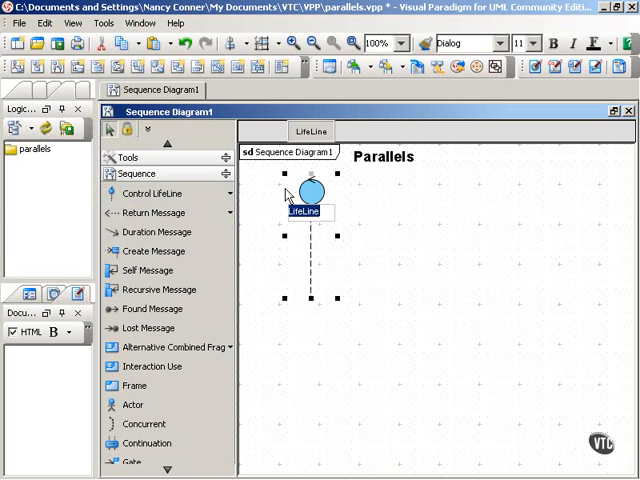
{"action": "type", "text": "Thermostat"}
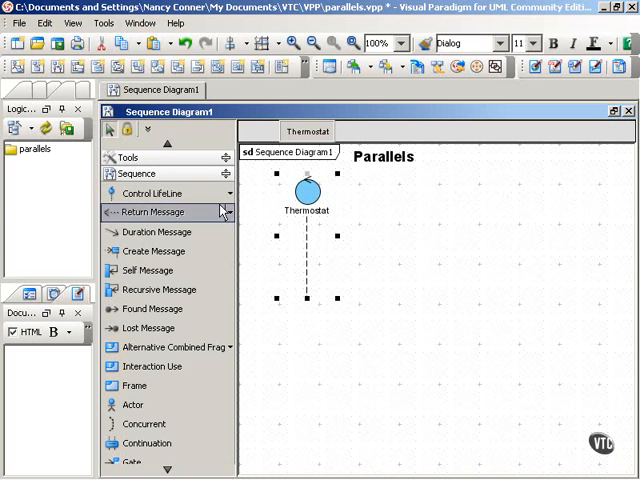
{"action": "left_click", "coordinate": [152, 193]}
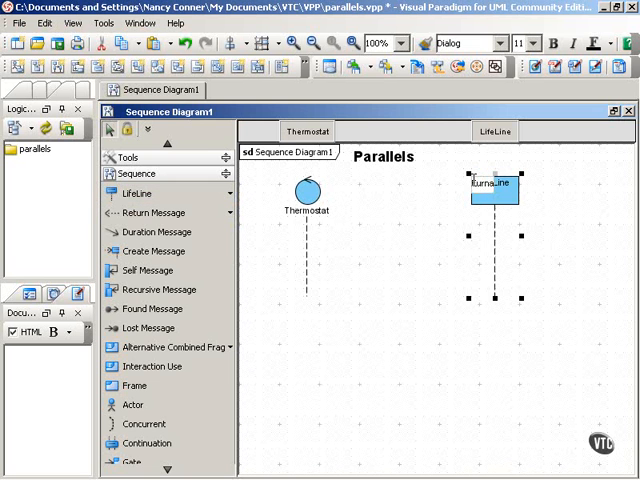
{"action": "type", "text": "Furnace"}
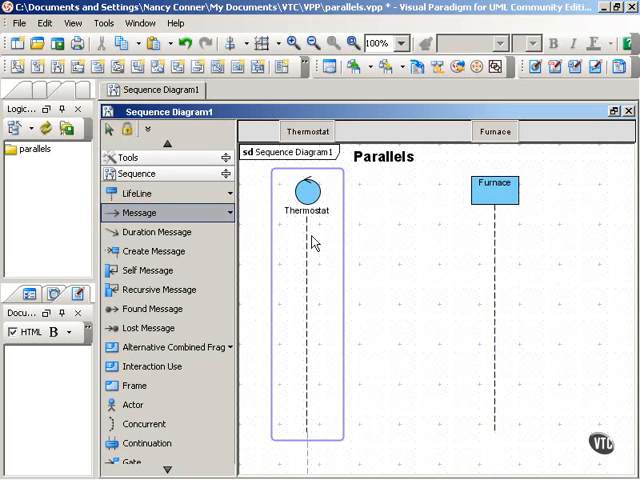
Step: Draw a heatHouse() message from Thermostat to Furnace
{"action": "left_click_drag", "start_coordinate": [307, 234], "coordinate": [490, 234]}
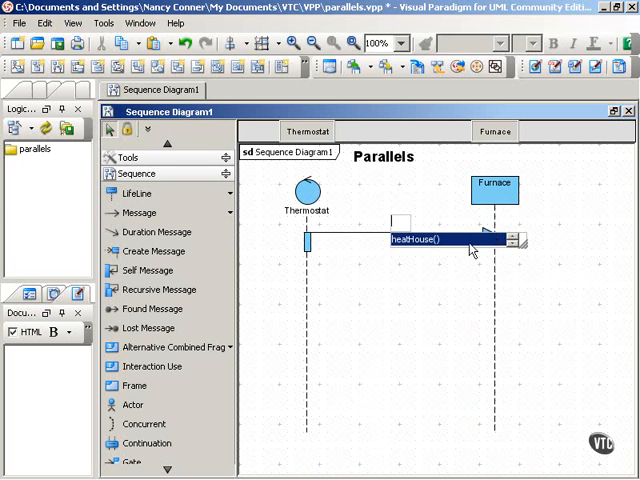
{"action": "left_click", "coordinate": [430, 315]}
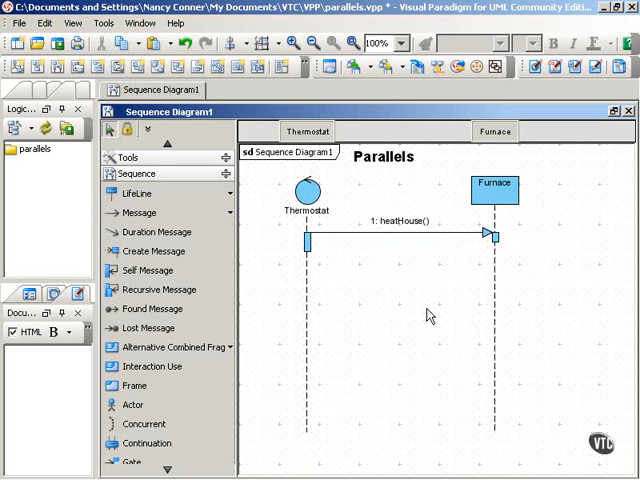
{"action": "mouse_move", "coordinate": [537, 270]}
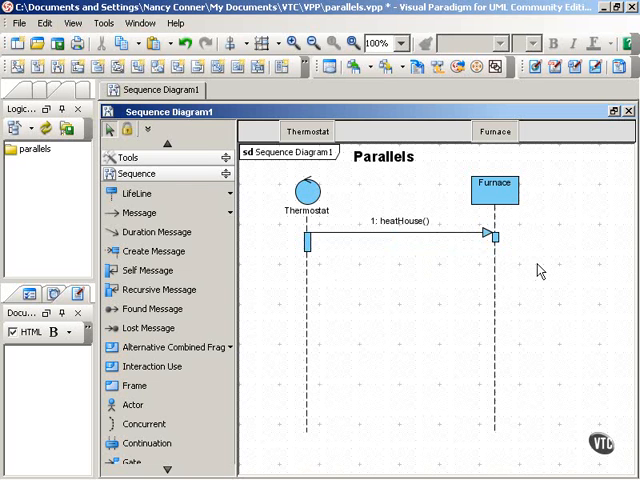
{"action": "mouse_move", "coordinate": [526, 280]}
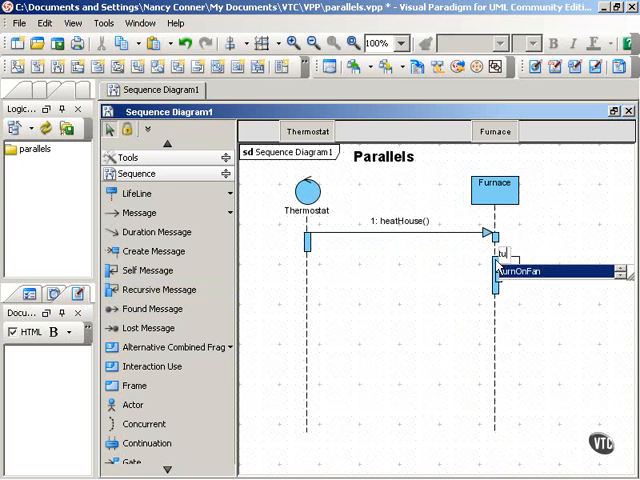
Step: Add turnOnFlames and turnOnFan self-messages on Furnace
{"action": "type", "text": "turnOnFlames"}
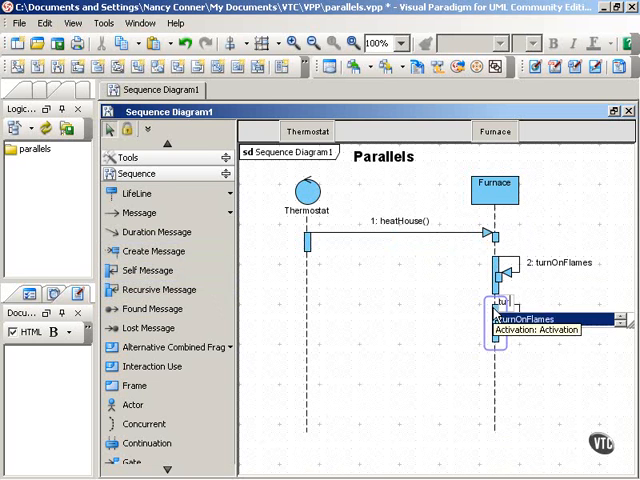
{"action": "type", "text": "turnOnFan"}
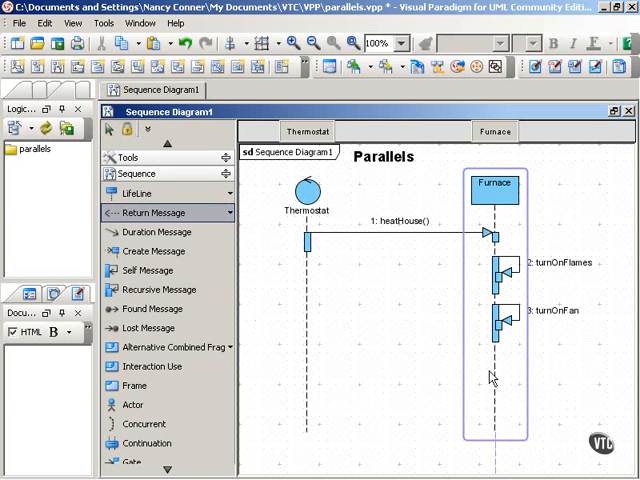
Step: Draw a return message named warmHouse from Furnace back to Thermostat
{"action": "left_click_drag", "start_coordinate": [490, 375], "coordinate": [315, 385]}
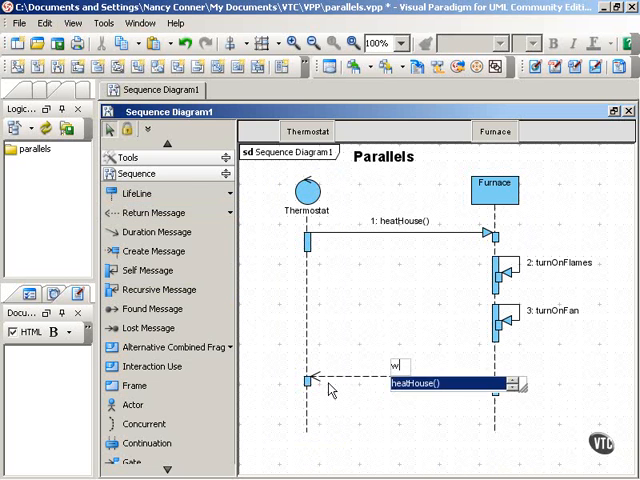
{"action": "type", "text": "warmHouse"}
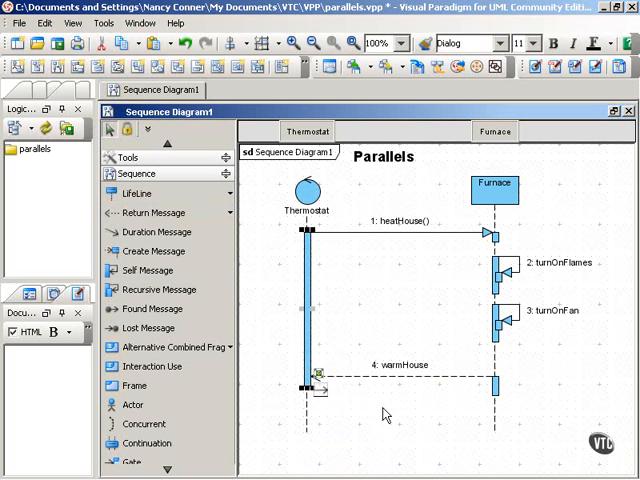
{"action": "left_click", "coordinate": [494, 190]}
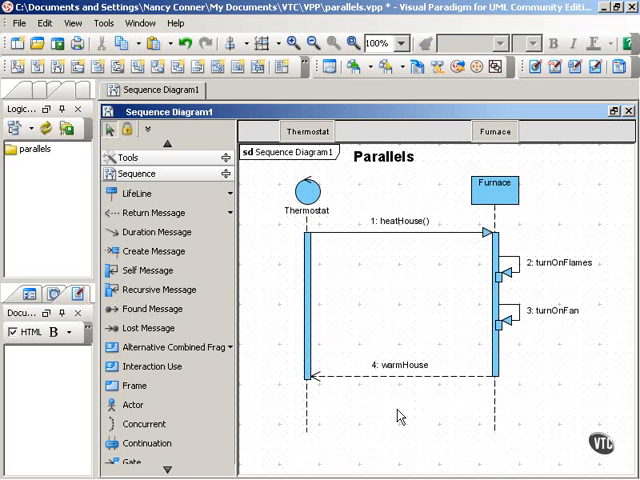
{"action": "mouse_move", "coordinate": [532, 337]}
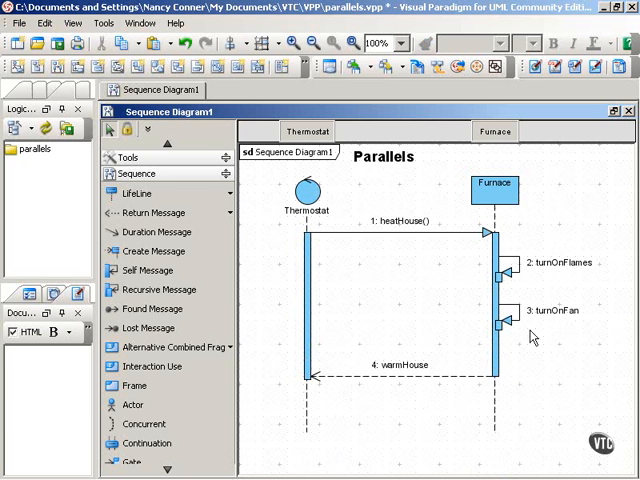
{"action": "mouse_move", "coordinate": [440, 445]}
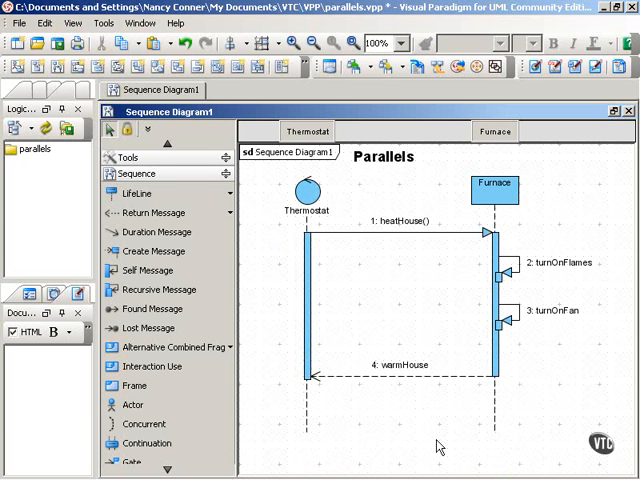
{"action": "mouse_move", "coordinate": [558, 250]}
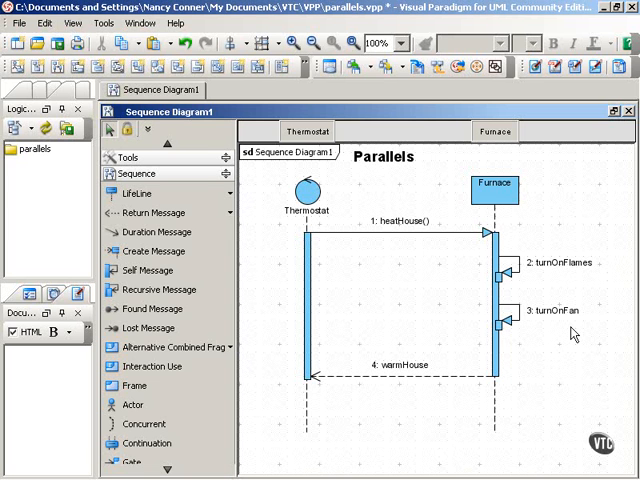
{"action": "mouse_move", "coordinate": [585, 391]}
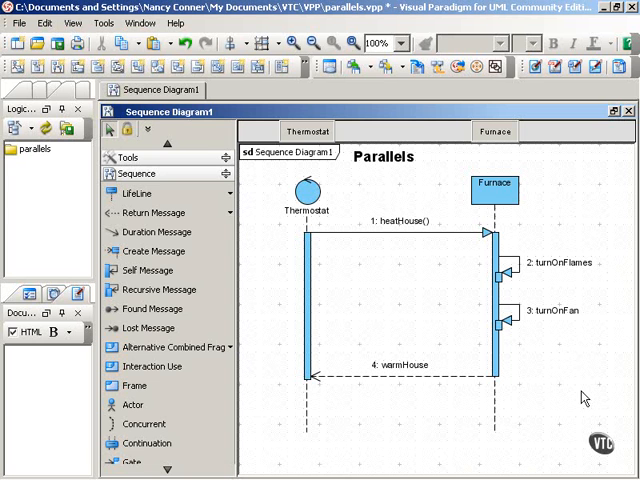
{"action": "mouse_move", "coordinate": [576, 355]}
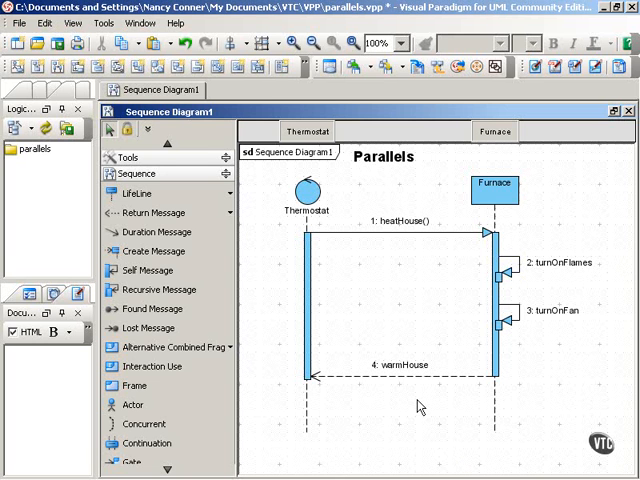
{"action": "mouse_move", "coordinate": [465, 426]}
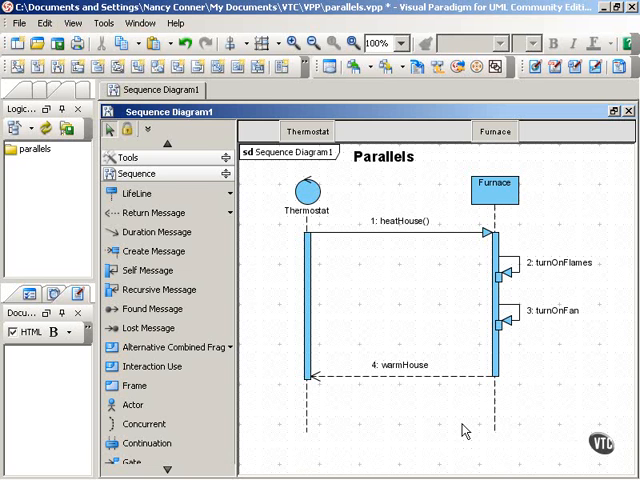
{"action": "mouse_move", "coordinate": [378, 251]}
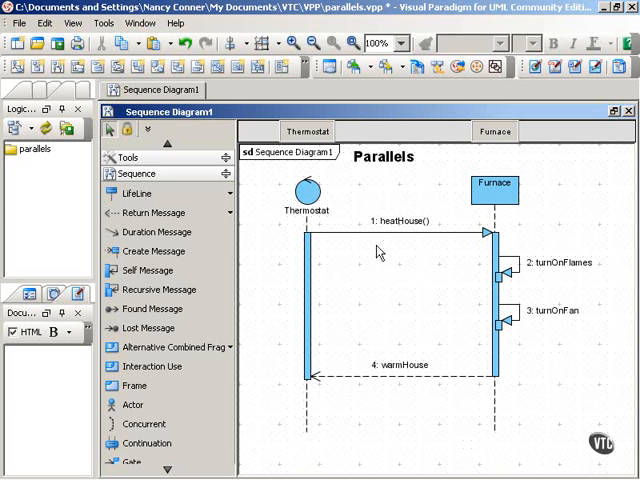
{"action": "mouse_move", "coordinate": [525, 280]}
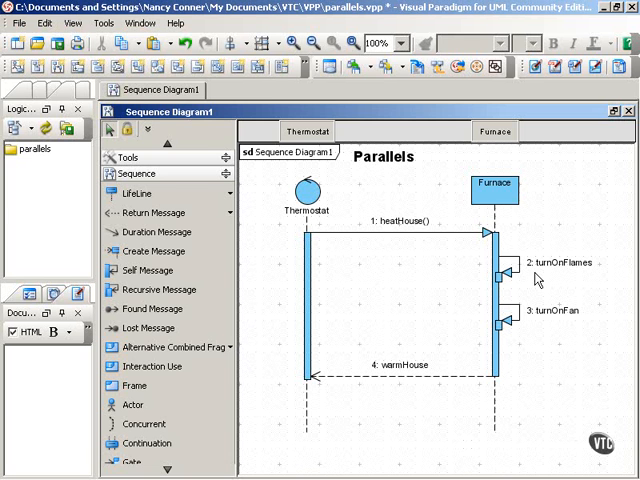
{"action": "mouse_move", "coordinate": [546, 376]}
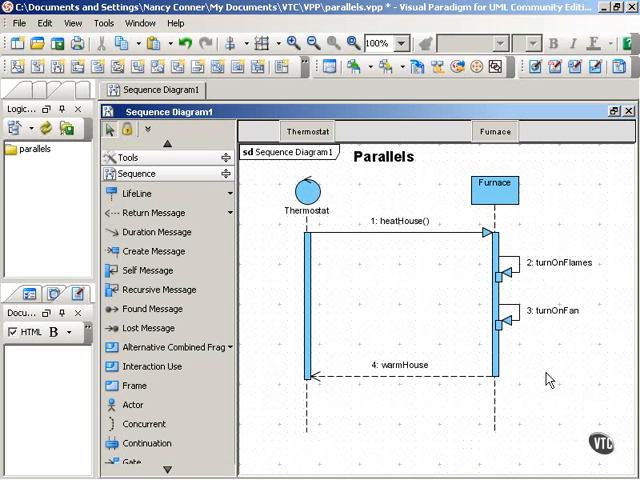
{"action": "mouse_move", "coordinate": [396, 399]}
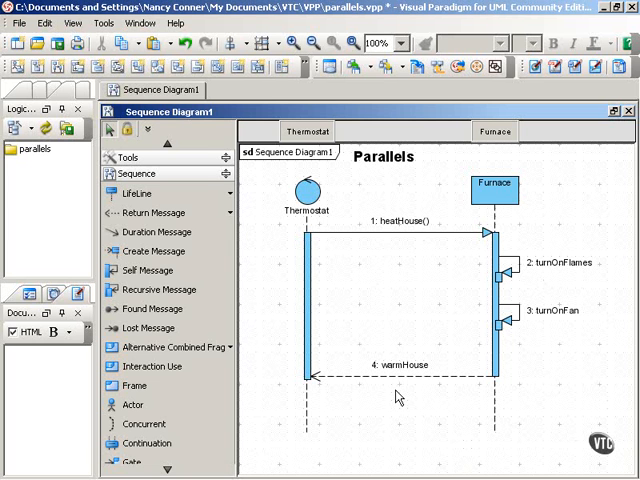
{"action": "mouse_move", "coordinate": [597, 301]}
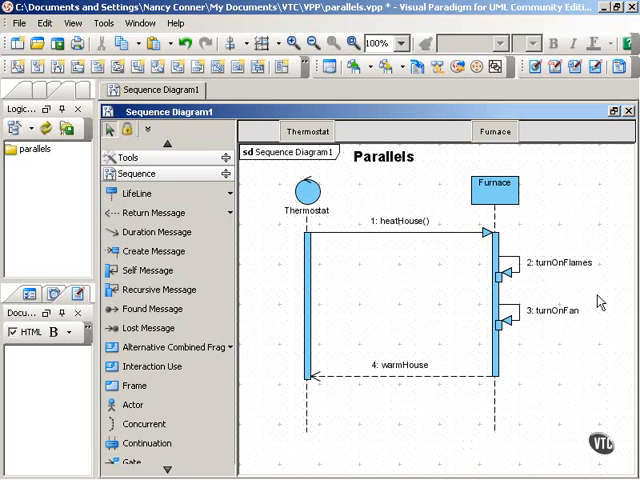
{"action": "mouse_move", "coordinate": [560, 398]}
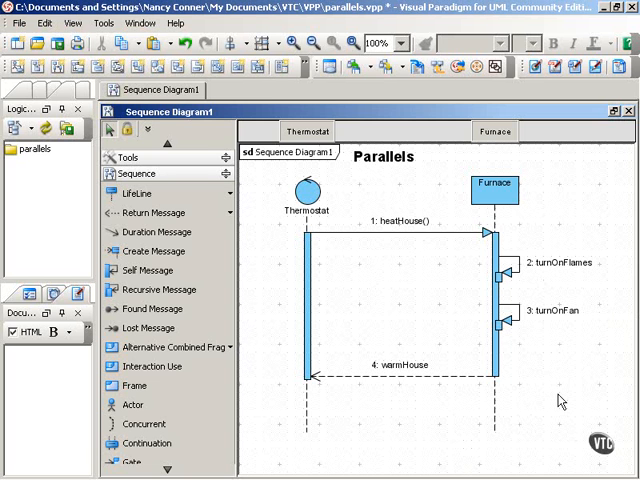
{"action": "mouse_move", "coordinate": [357, 437]}
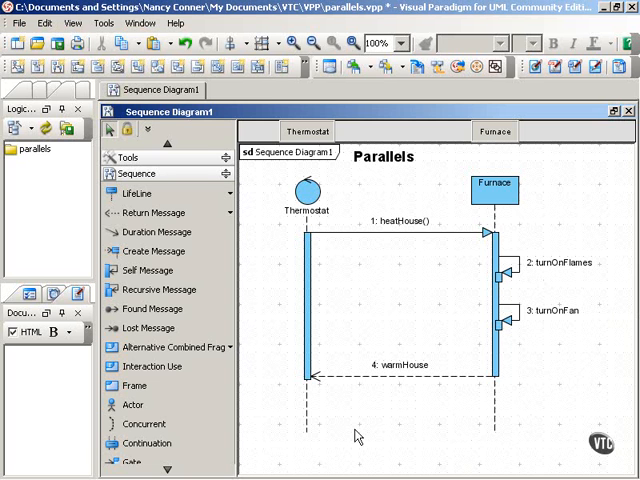
{"action": "mouse_move", "coordinate": [272, 368]}
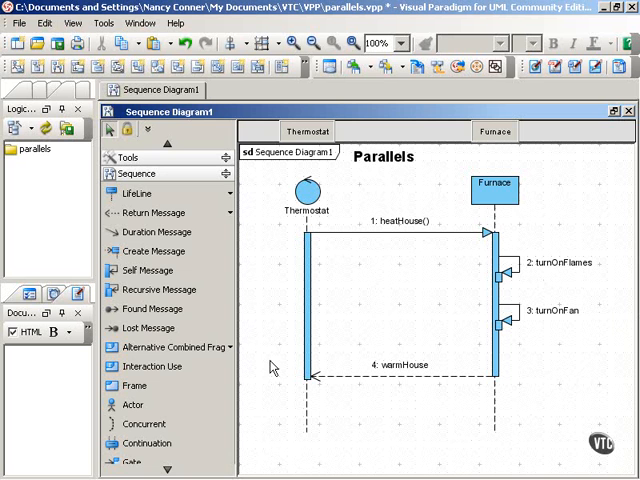
{"action": "mouse_move", "coordinate": [285, 362]}
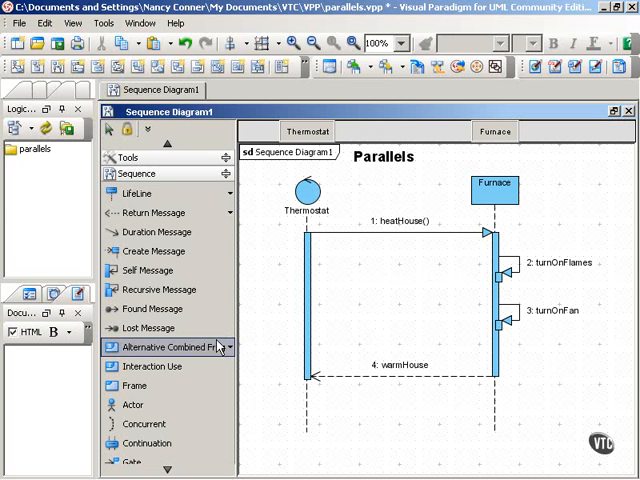
{"action": "mouse_move", "coordinate": [443, 255]}
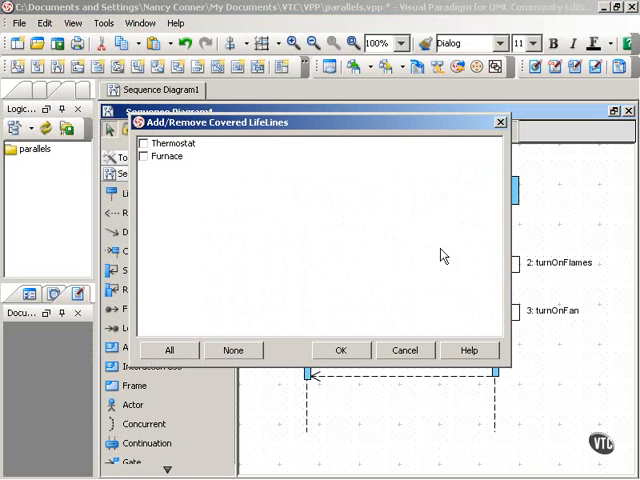
{"action": "mouse_move", "coordinate": [358, 243]}
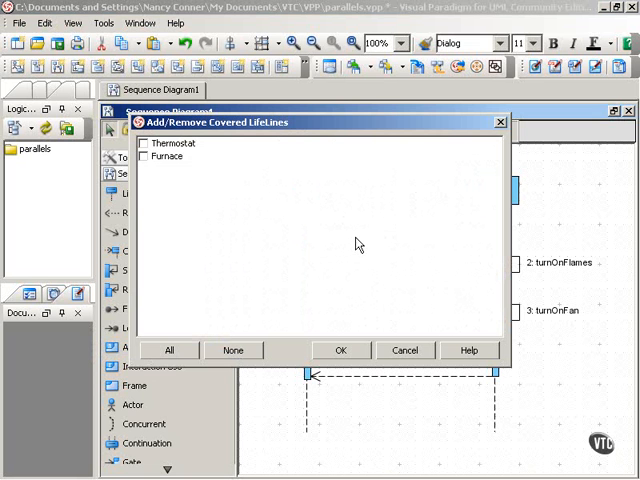
Step: Set the alternative combined fragment to cover only the Furnace lifeline
{"action": "left_click", "coordinate": [146, 156]}
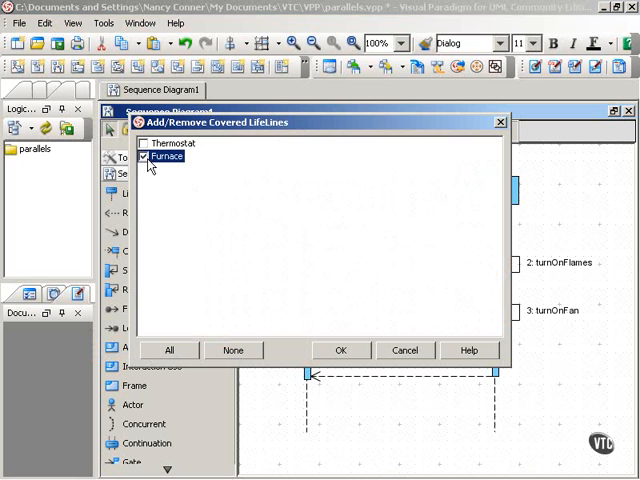
{"action": "left_click", "coordinate": [340, 350]}
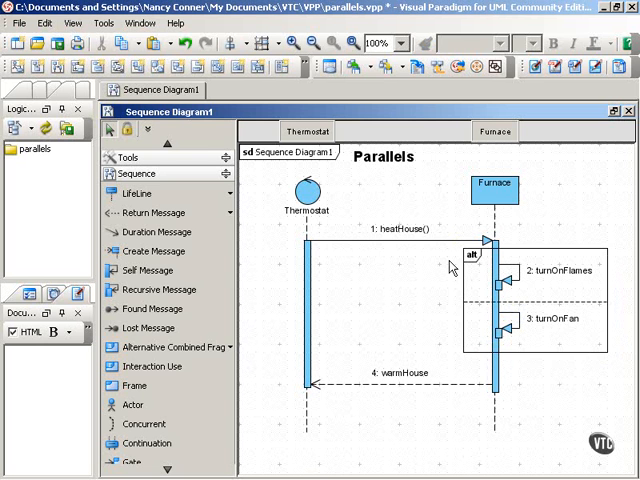
{"action": "mouse_move", "coordinate": [610, 344]}
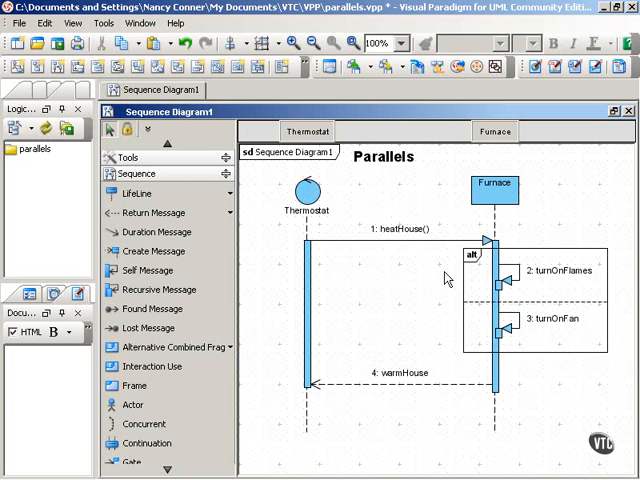
{"action": "mouse_move", "coordinate": [410, 289]}
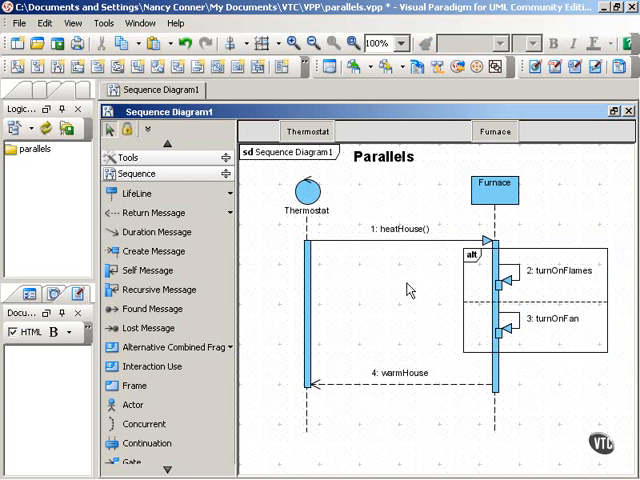
{"action": "mouse_move", "coordinate": [453, 272]}
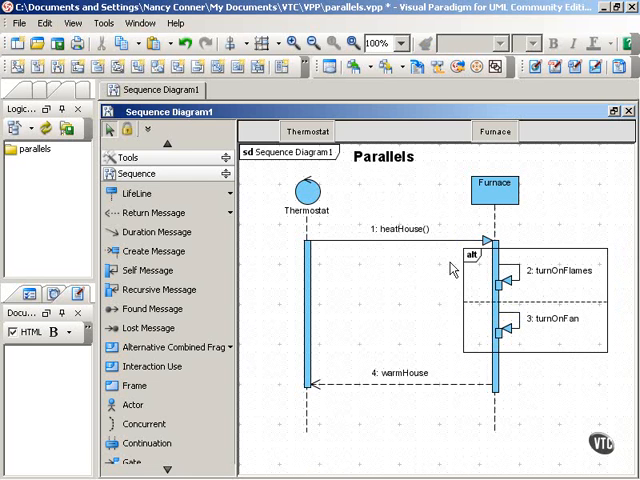
{"action": "mouse_move", "coordinate": [445, 283]}
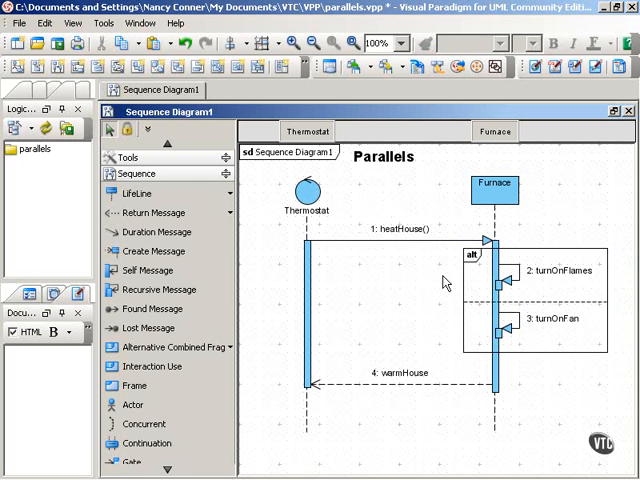
{"action": "mouse_move", "coordinate": [428, 299]}
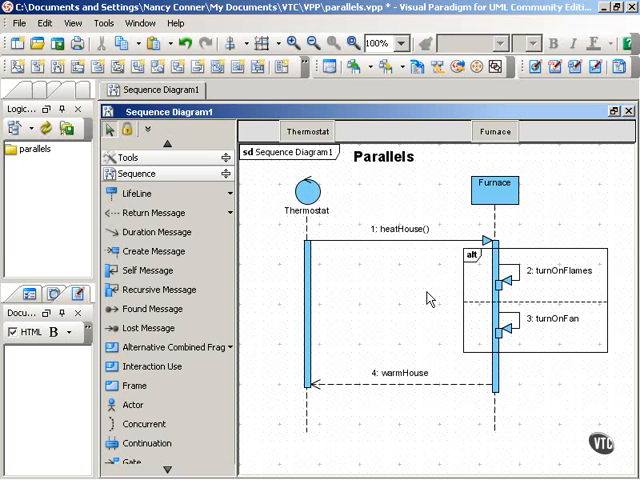
{"action": "mouse_move", "coordinate": [437, 299]}
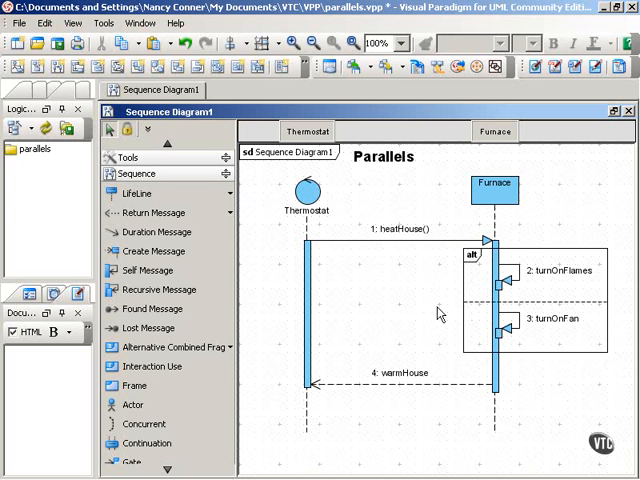
{"action": "mouse_move", "coordinate": [555, 285]}
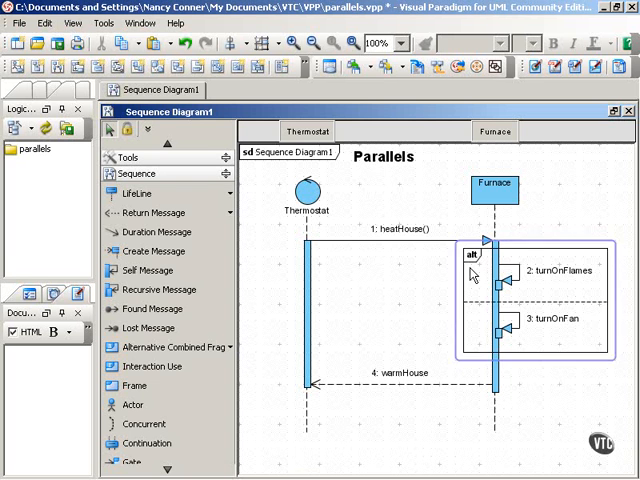
Step: Select the alt fragment around turnOnFlames and turnOnFan to change its operator
{"action": "left_click", "coordinate": [472, 256]}
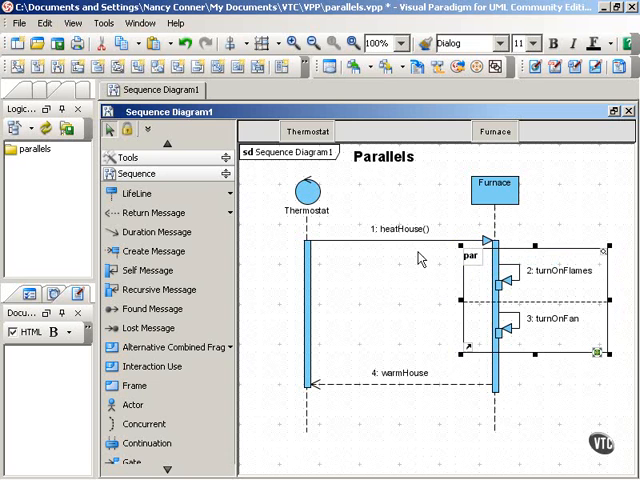
{"action": "mouse_move", "coordinate": [395, 318]}
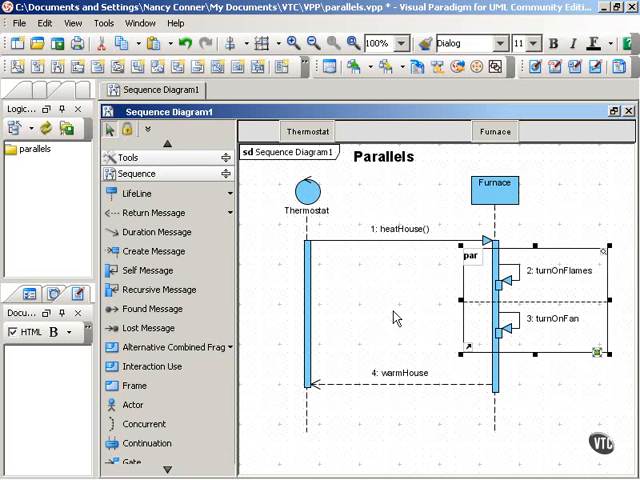
{"action": "mouse_move", "coordinate": [597, 302]}
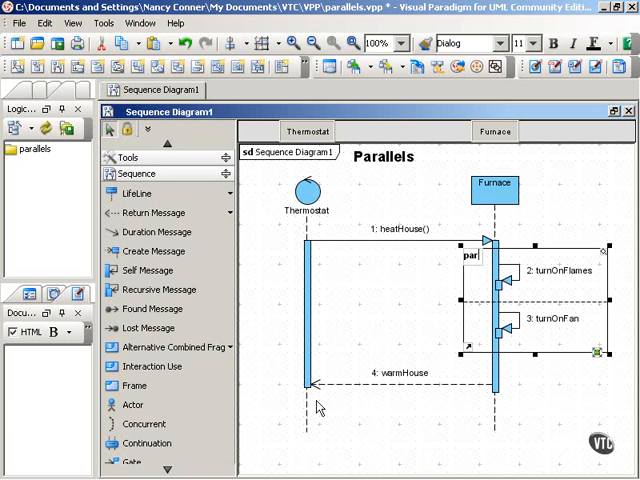
{"action": "mouse_move", "coordinate": [373, 410]}
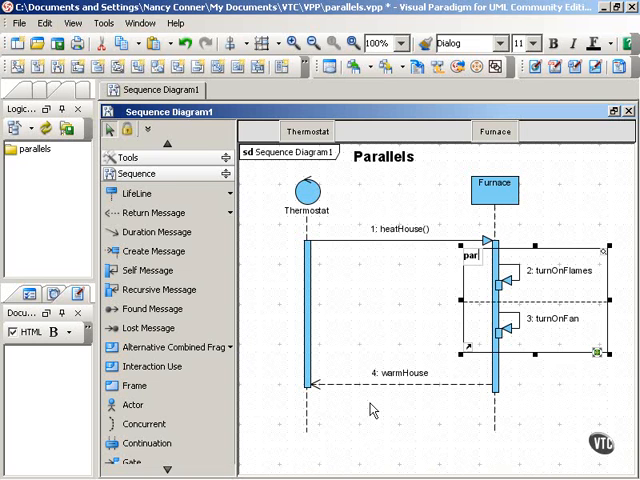